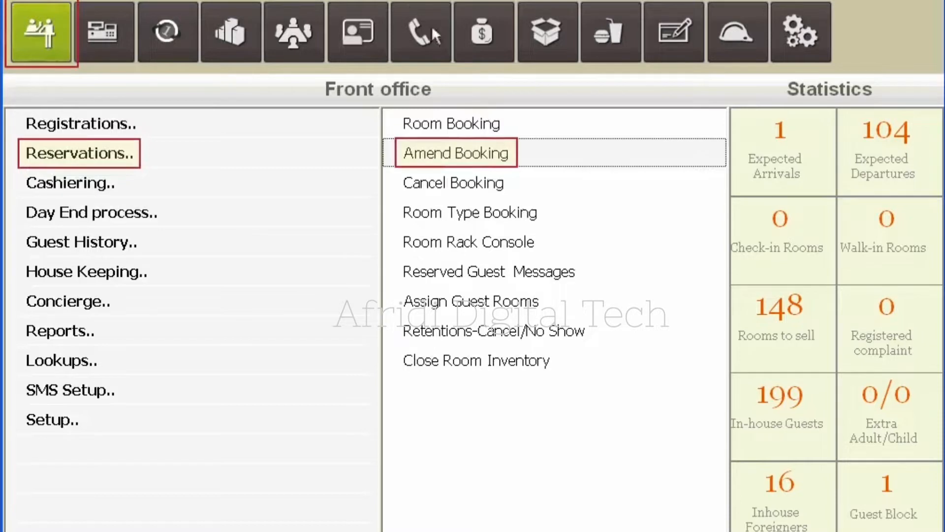
# Start Amend Booking from the Reservations menu to reach the booking search screen.
pyautogui.doubleClick(455, 152)
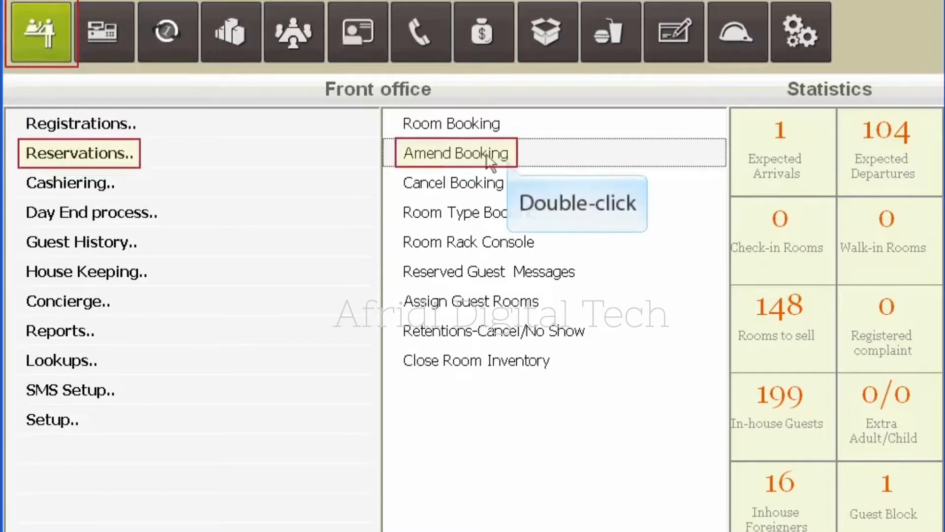
pyautogui.doubleClick(455, 153)
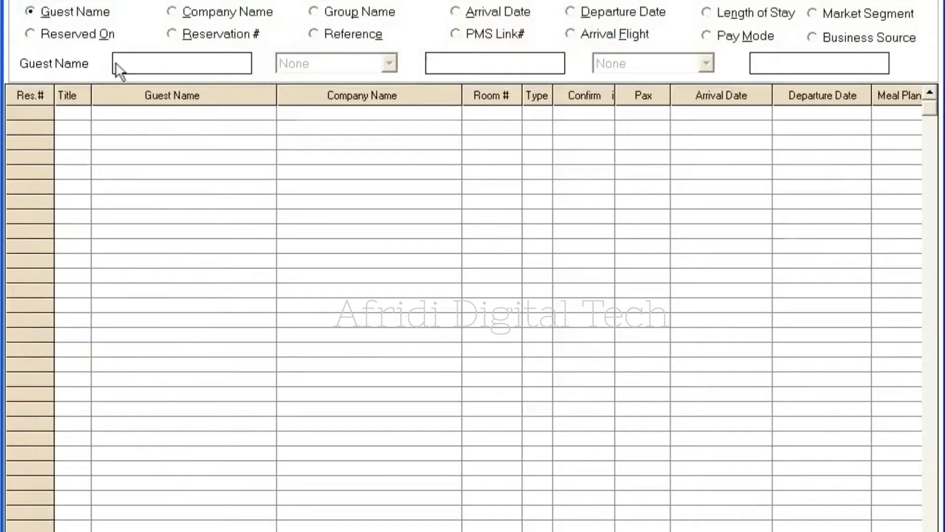
pyautogui.write('SHIVA')
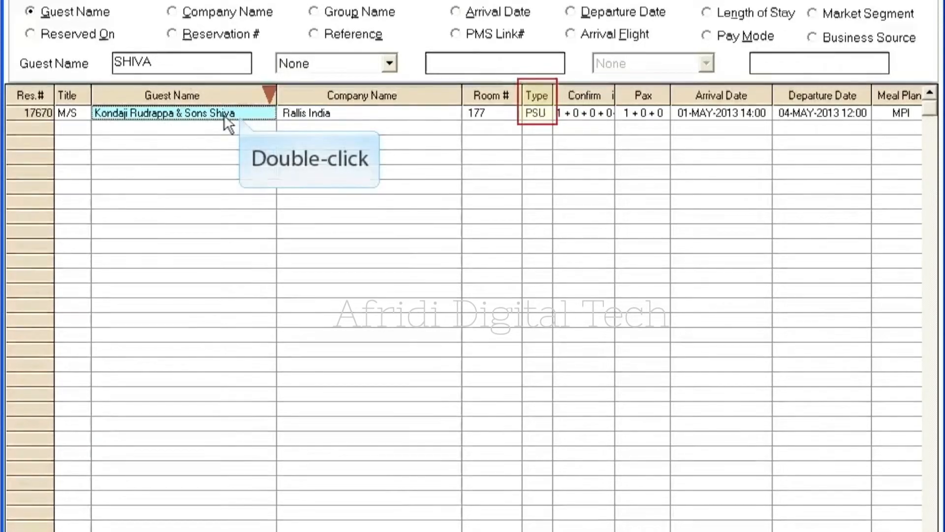
pyautogui.doubleClick(171, 112)
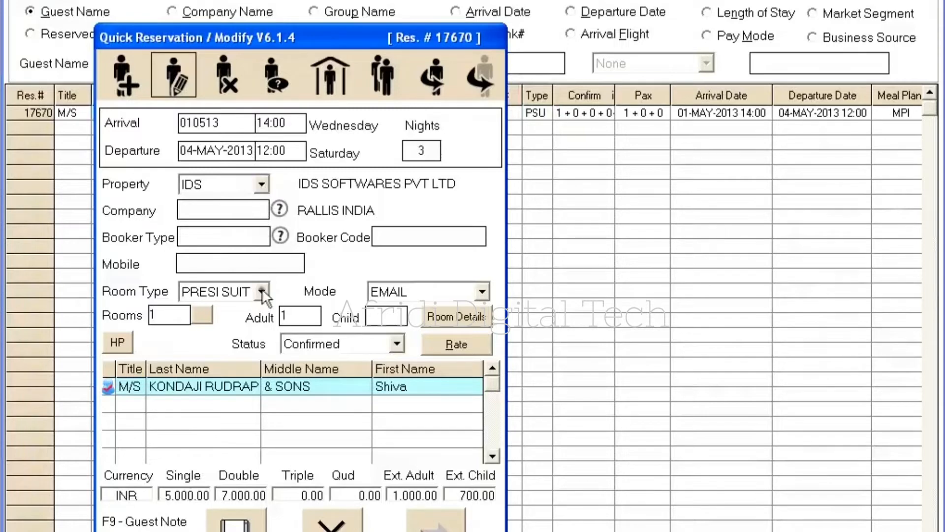
# Change reservation 17670's room type to DELUX SUIT, acknowledge the notice and bring up its rates.
pyautogui.click(262, 292)
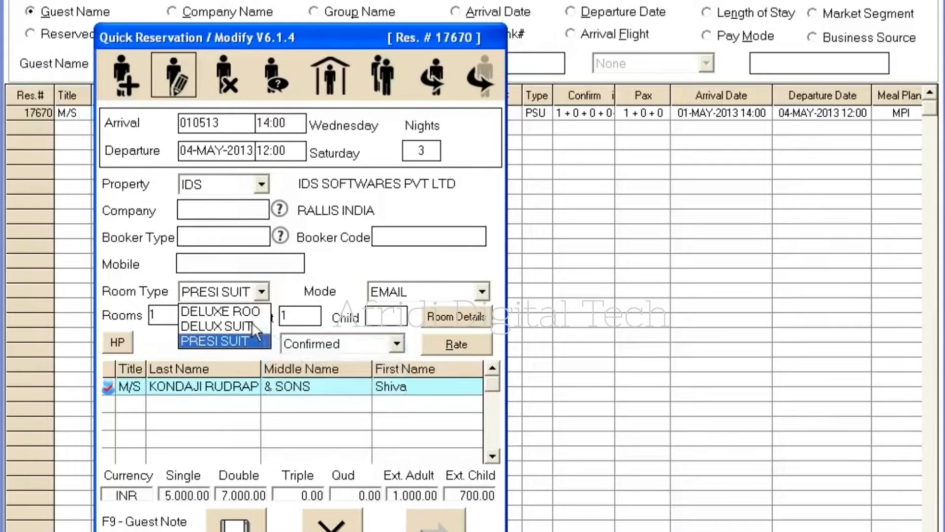
pyautogui.click(216, 325)
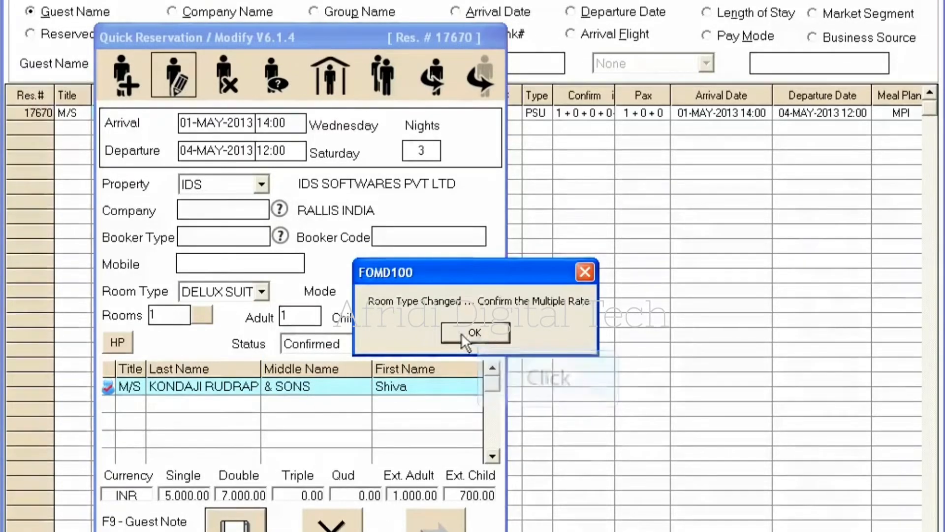
pyautogui.click(474, 334)
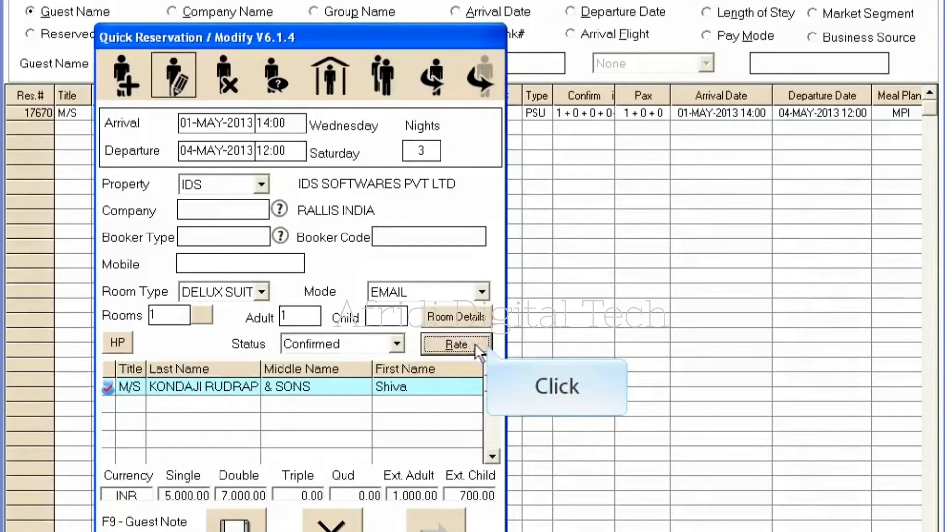
pyautogui.click(456, 345)
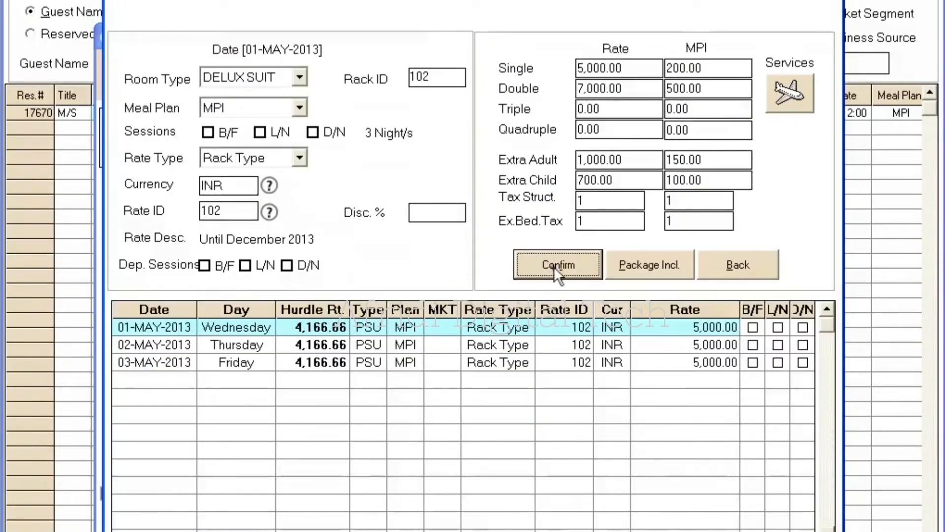
# Confirm the Deluxe Suite rates, accept the package inclusions and return to the reservation form.
pyautogui.click(557, 264)
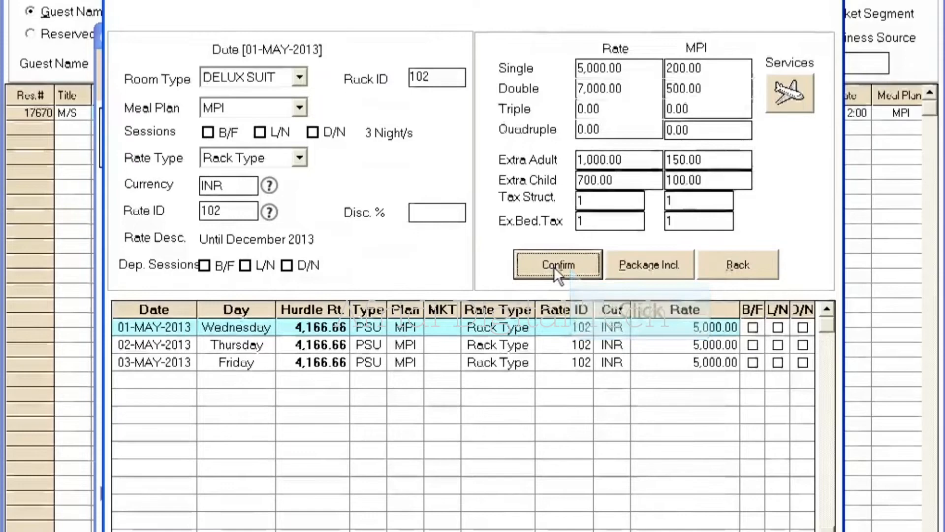
pyautogui.click(649, 264)
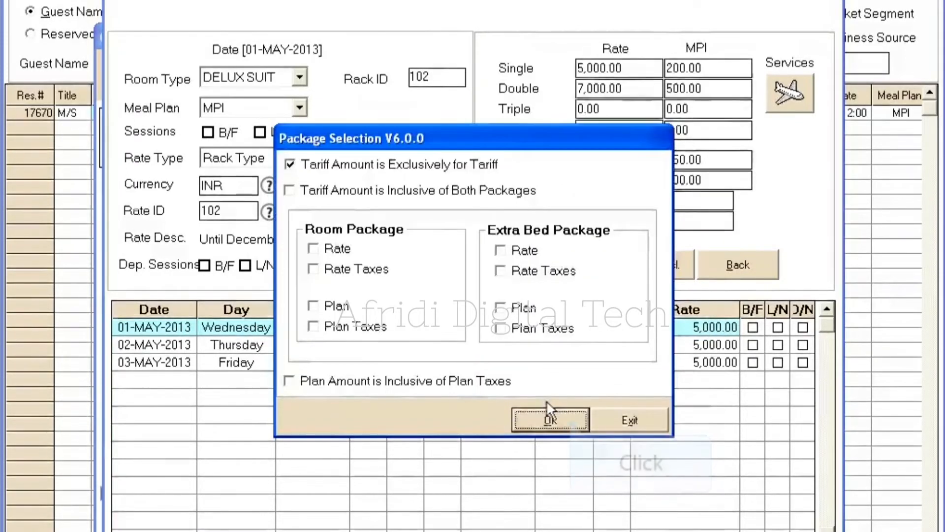
pyautogui.click(550, 418)
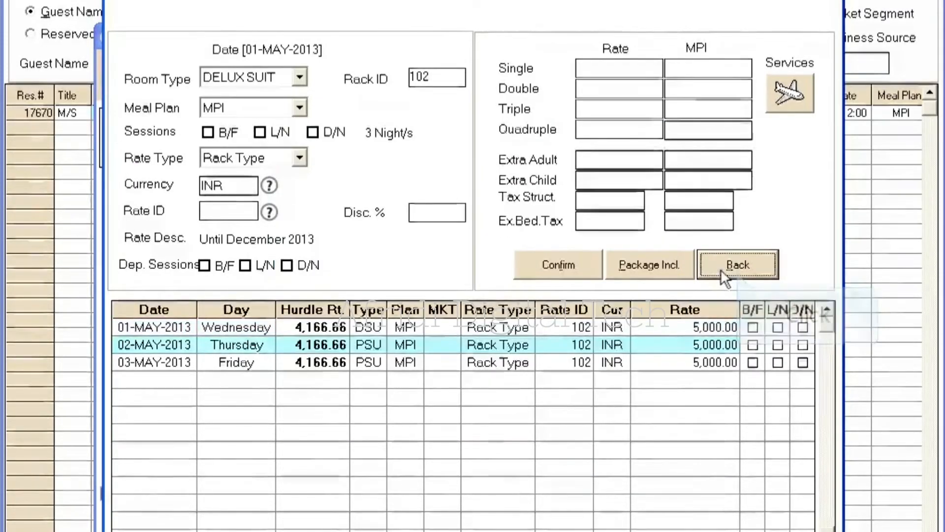
pyautogui.click(737, 264)
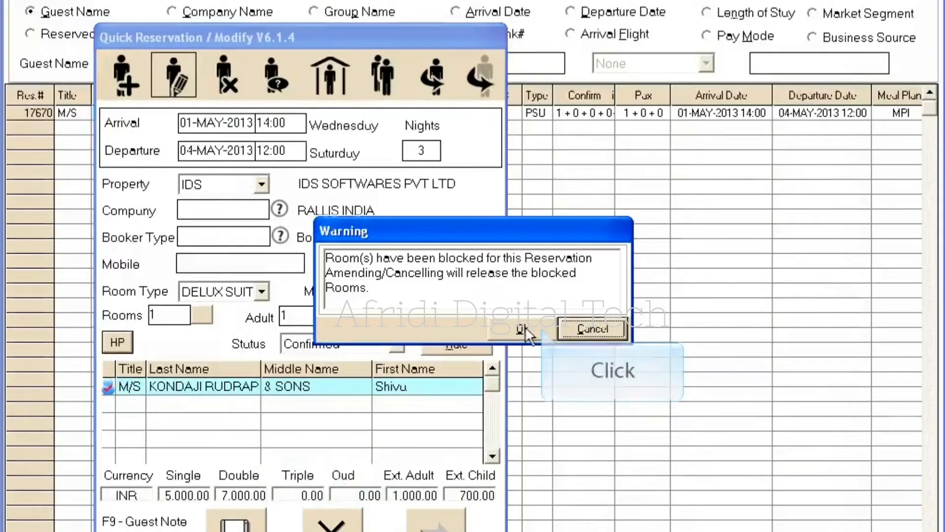
# Accept the blocked-rooms warning and save reservation 17670 with Print Voucher set to No.
pyautogui.click(523, 329)
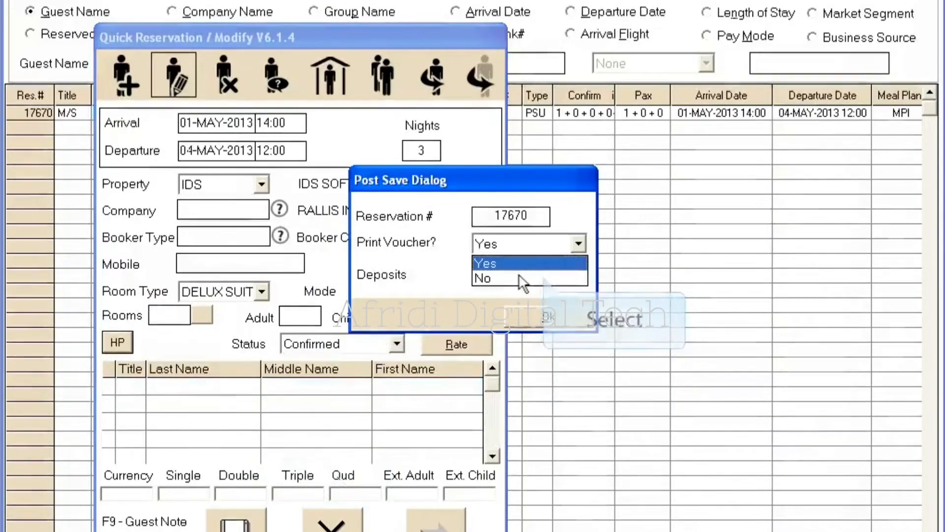
pyautogui.click(482, 278)
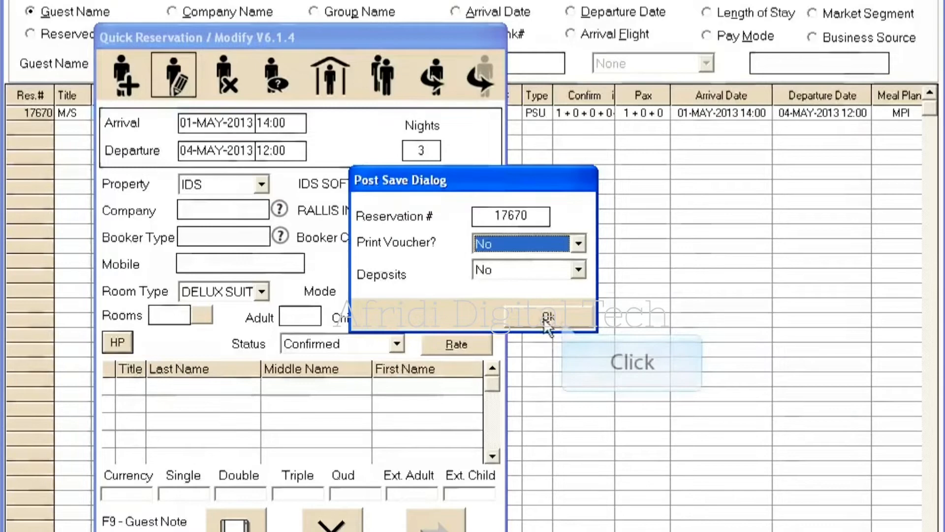
pyautogui.click(545, 316)
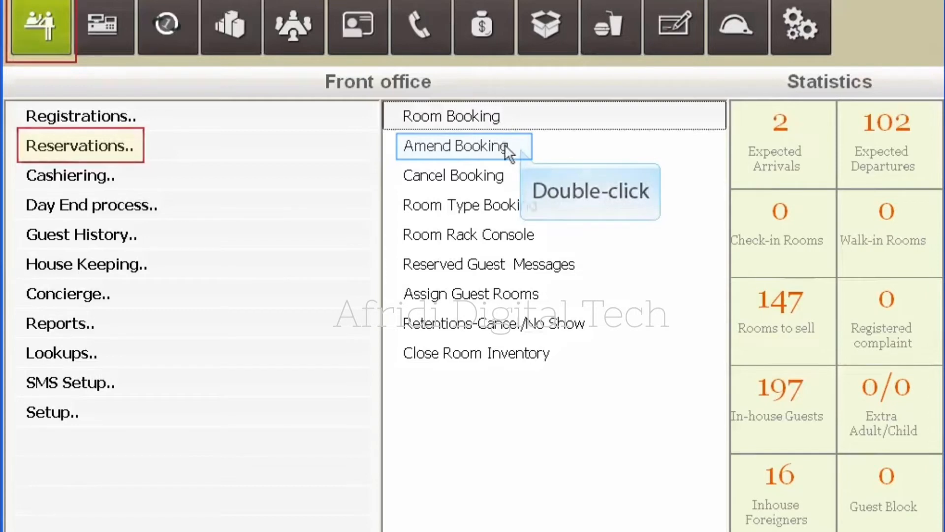
# Search guest name JOHN in Amend Booking and load reservation 17658 for editing.
pyautogui.doubleClick(463, 146)
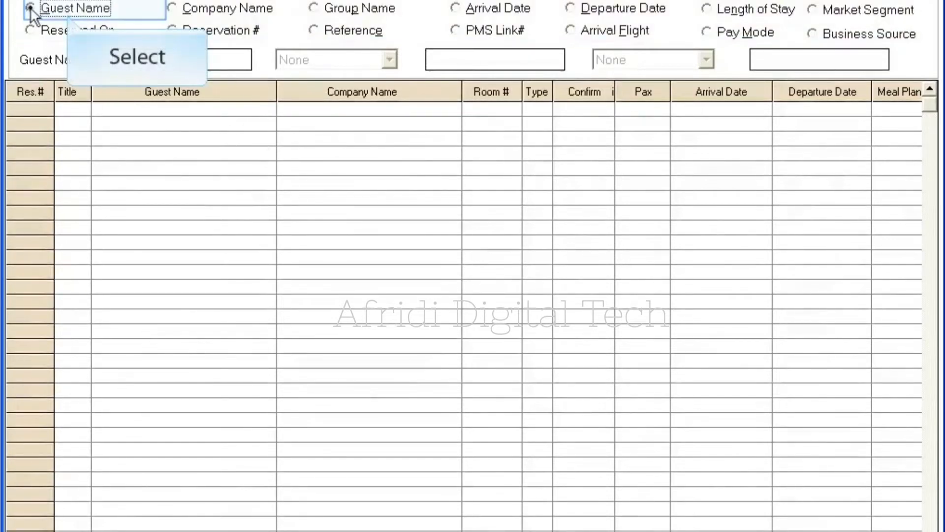
pyautogui.write('J')
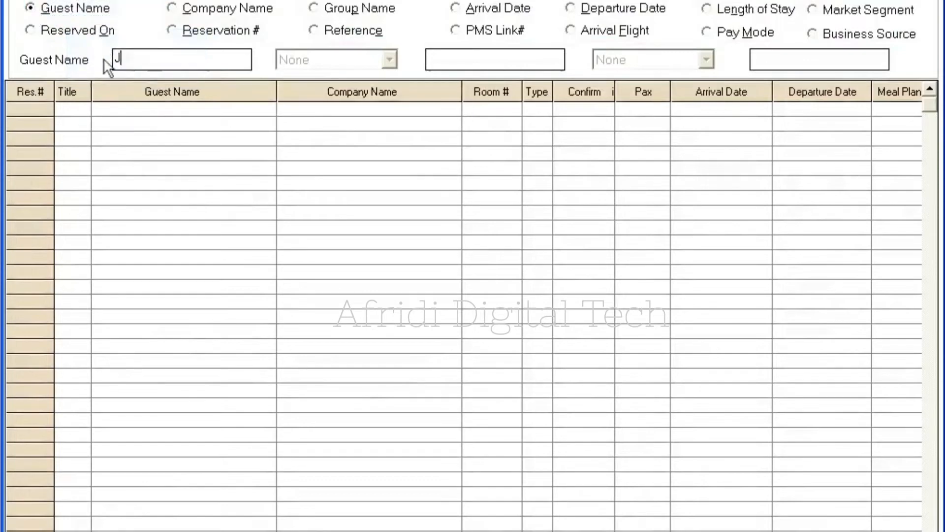
pyautogui.write('OHN')
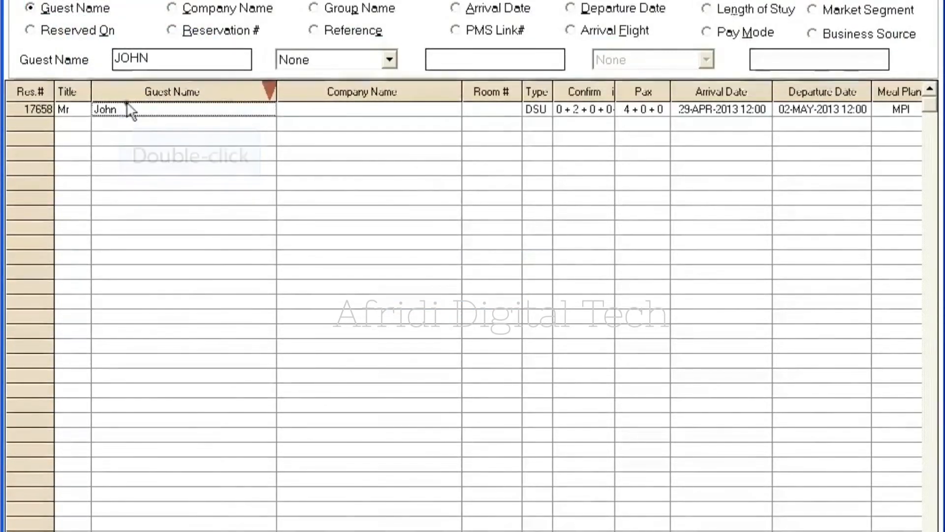
pyautogui.doubleClick(120, 110)
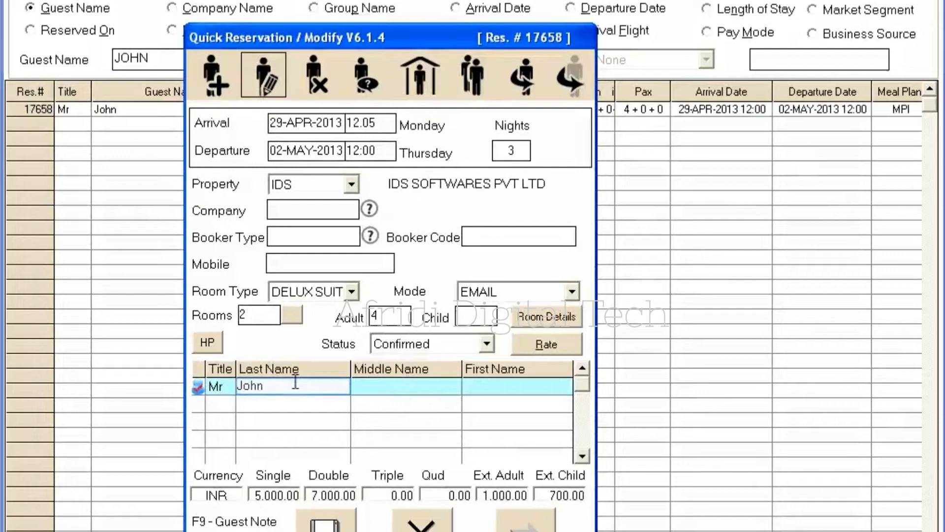
# Replace guest last name John with Peter and save reservation 17658 without a voucher.
pyautogui.doubleClick(249, 386)
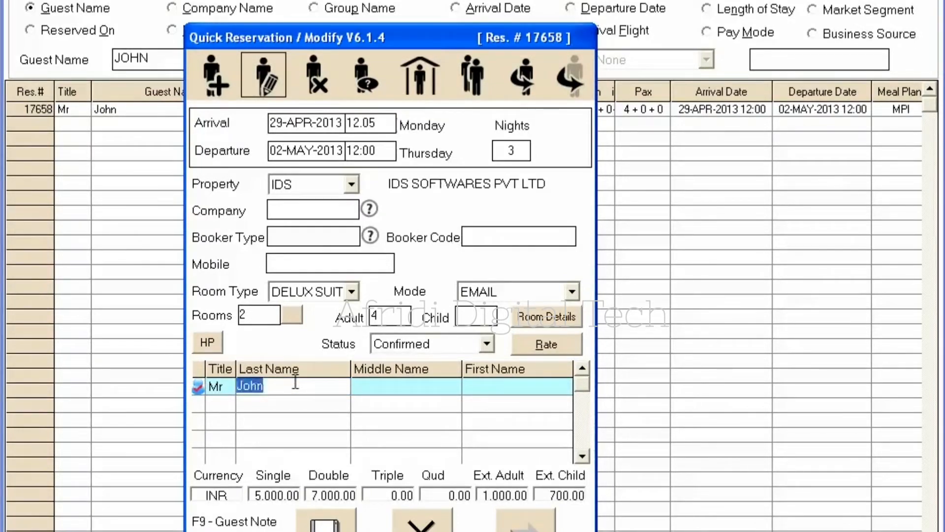
pyautogui.write('Peter')
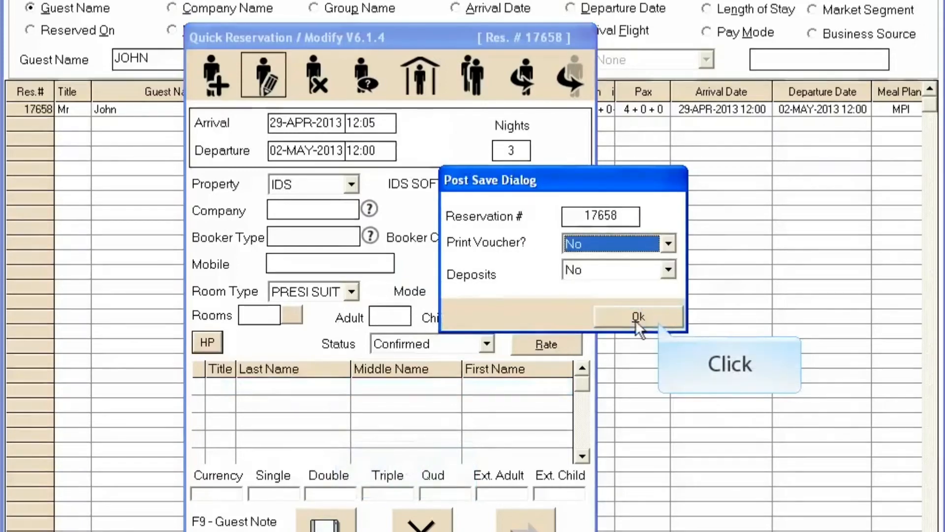
pyautogui.click(637, 316)
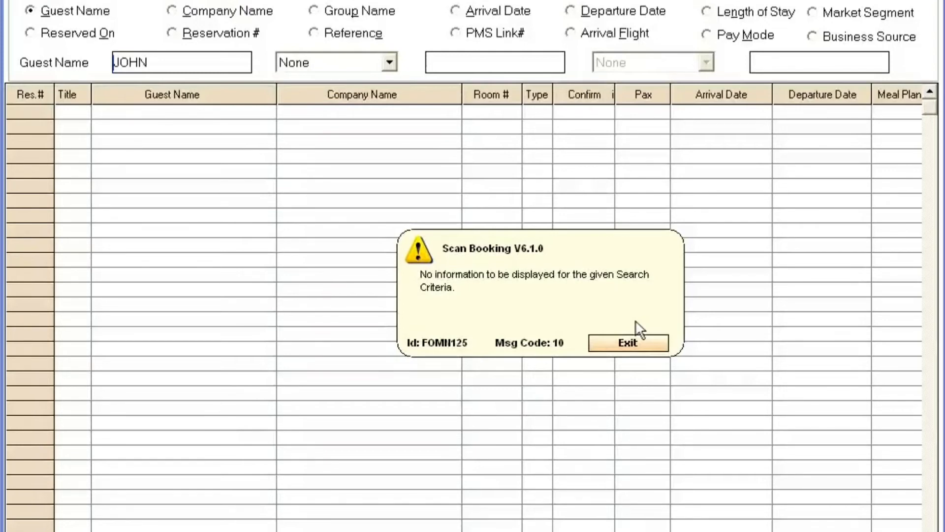
pyautogui.moveTo(748, 341)
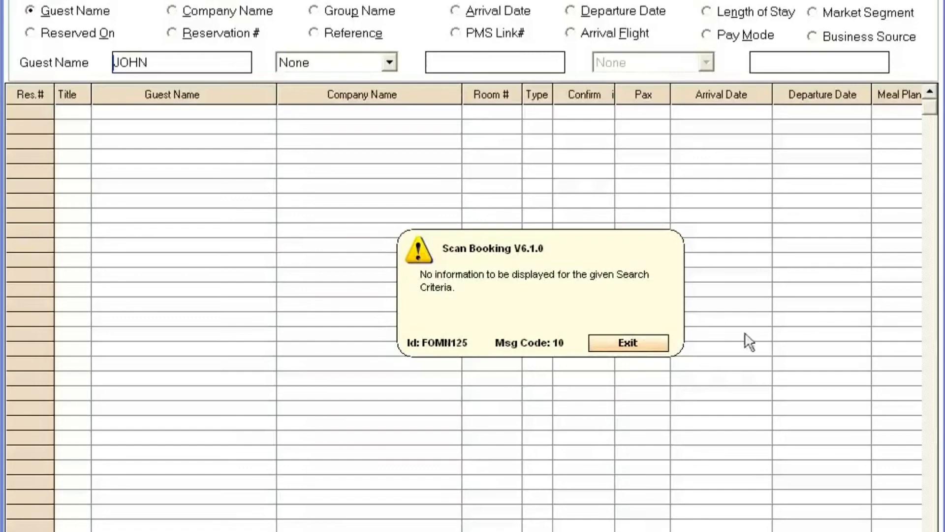